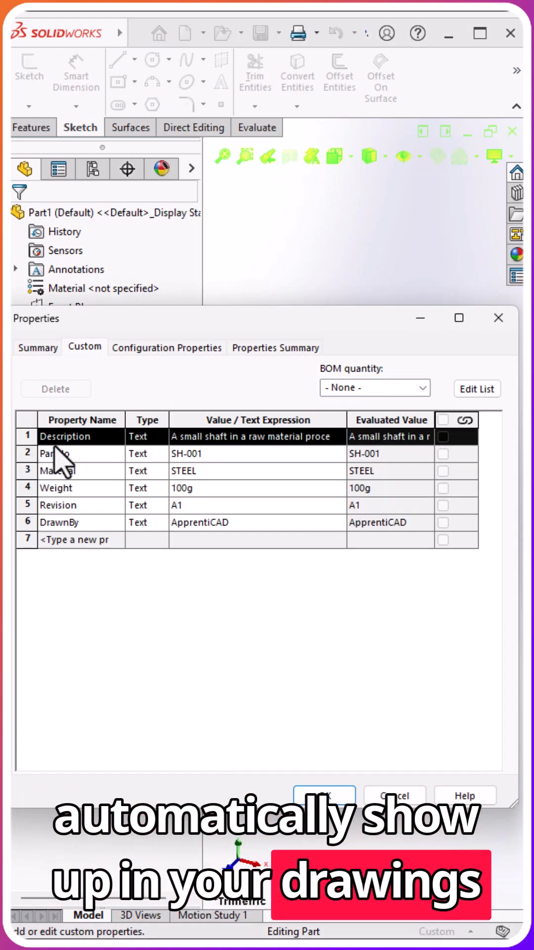
Close Part1's properties after viewing Description, PartNo, Material, Weight, Revision and DrawnBy.
click(325, 796)
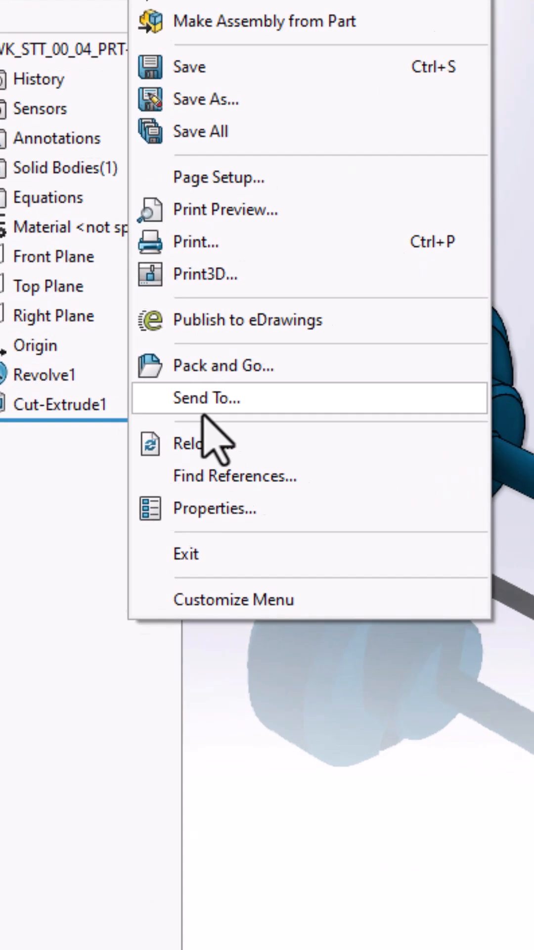
Bring up the shaft part's custom properties so they can be copied.
click(214, 509)
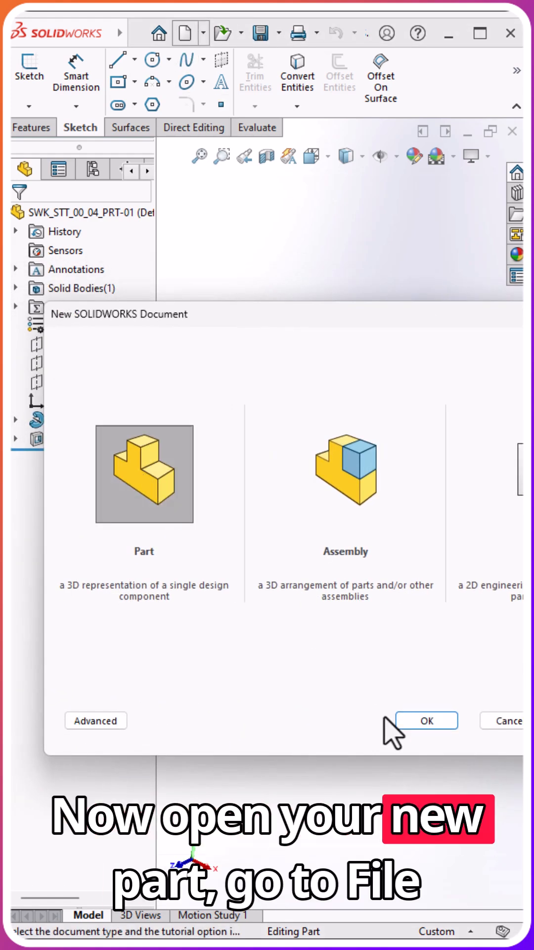
Create the blank part and paste the six copied custom properties, Description through DrawnBy, into it.
click(426, 720)
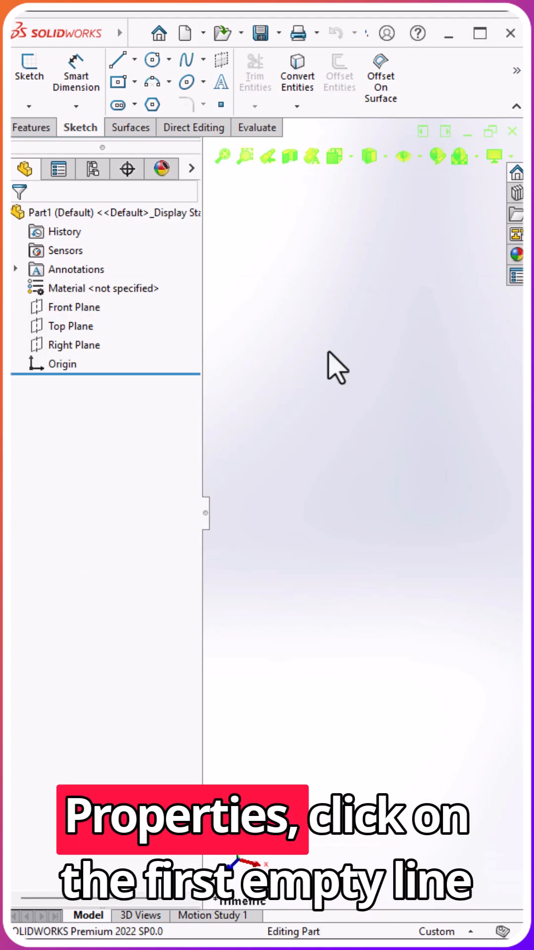
click(136, 33)
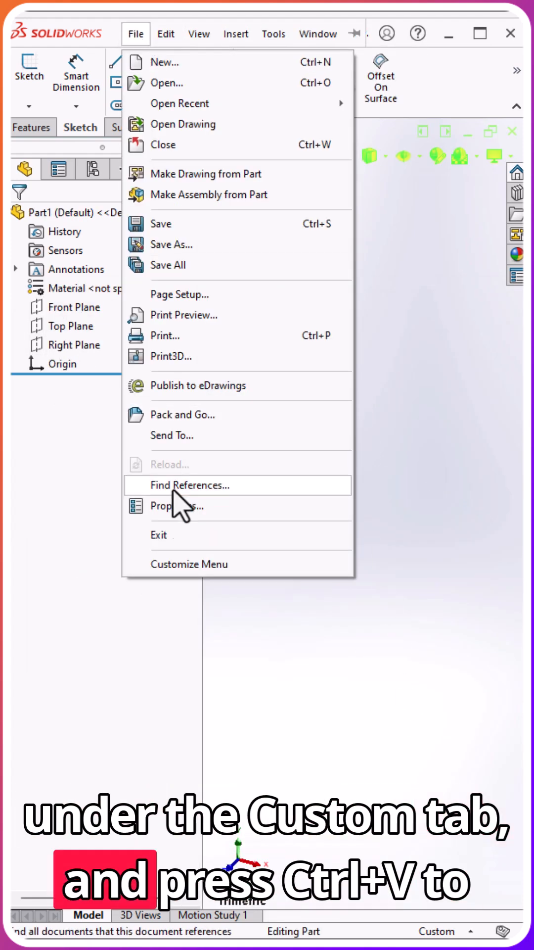
click(177, 505)
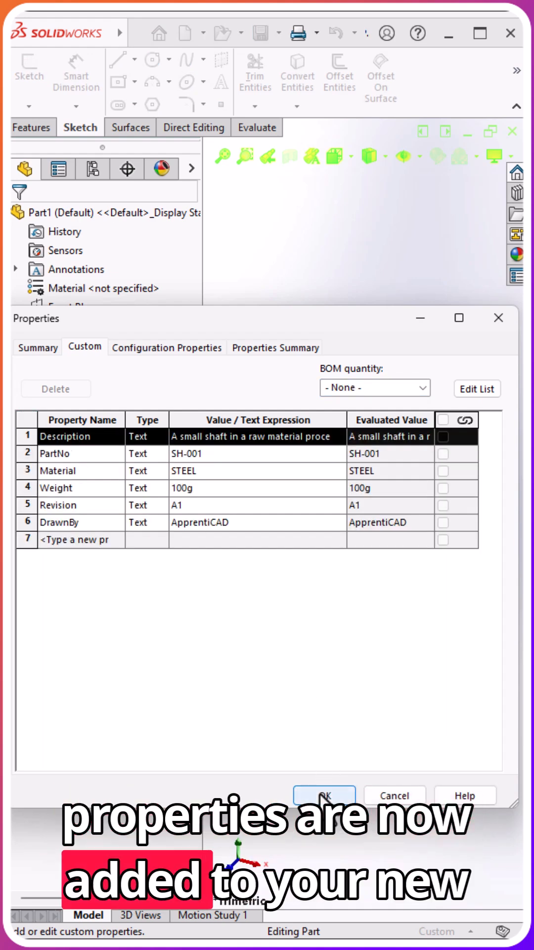
click(325, 795)
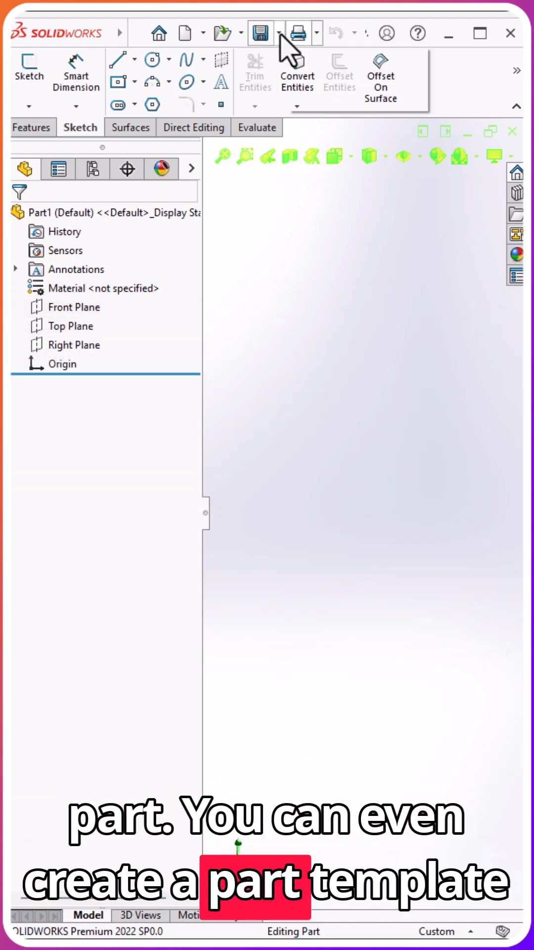
Save Part1 as a .prtdot part template into the Exercices Files folder.
click(261, 33)
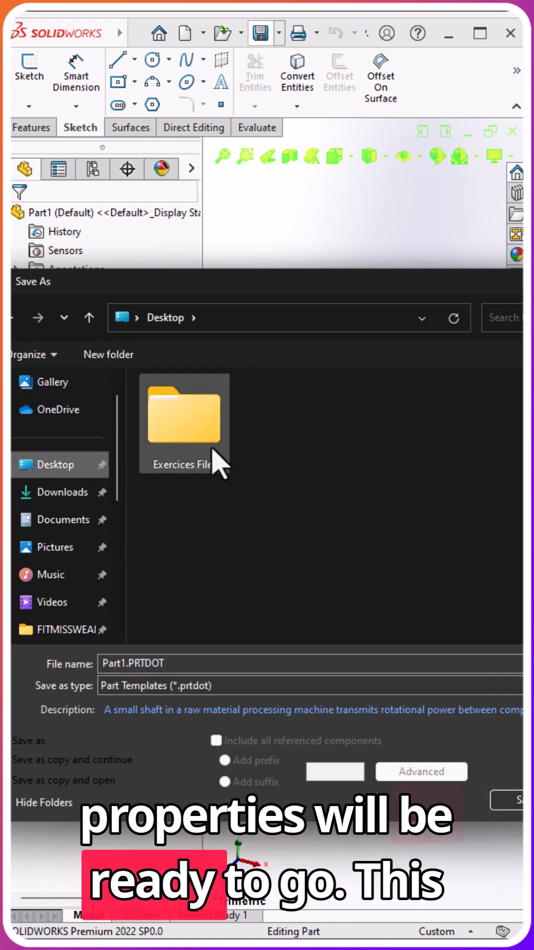
double_click(184, 416)
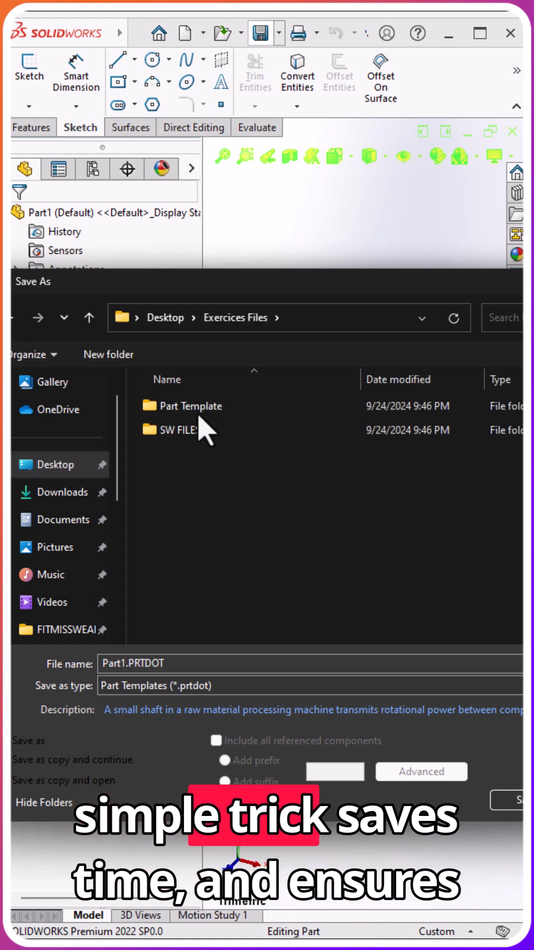